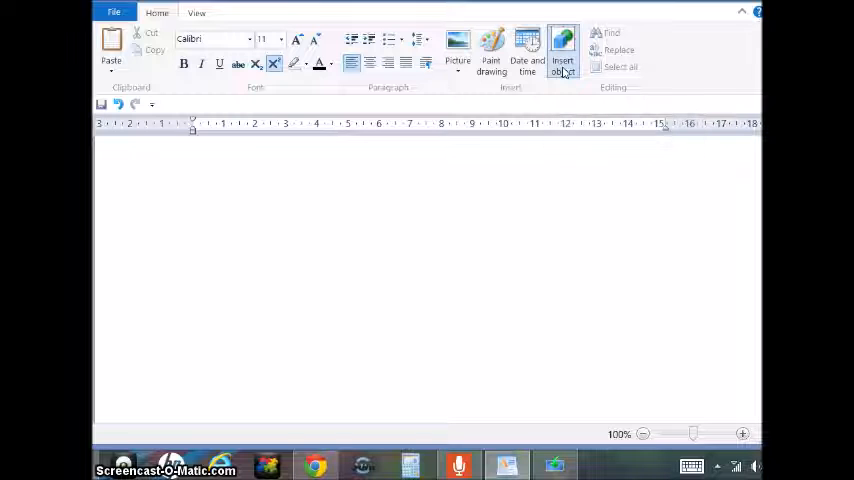
Open Insert Object and select Microsoft Equation 3.0 as the object type.
left_click(562, 47)
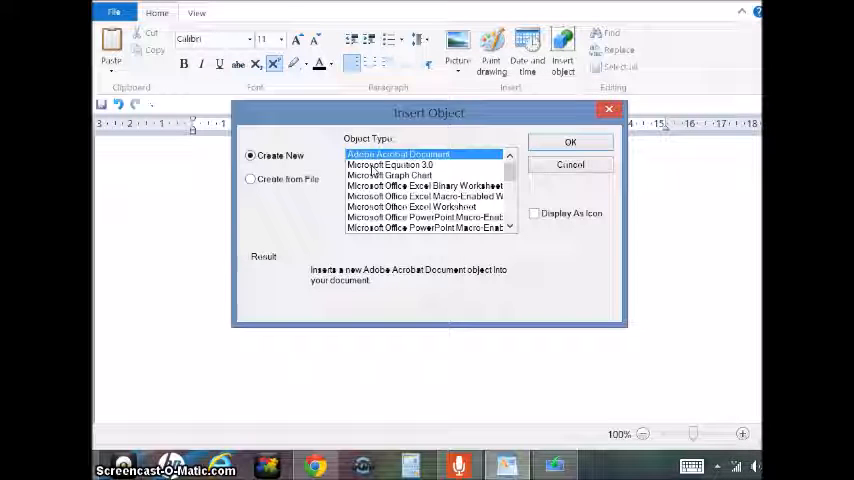
left_click(390, 164)
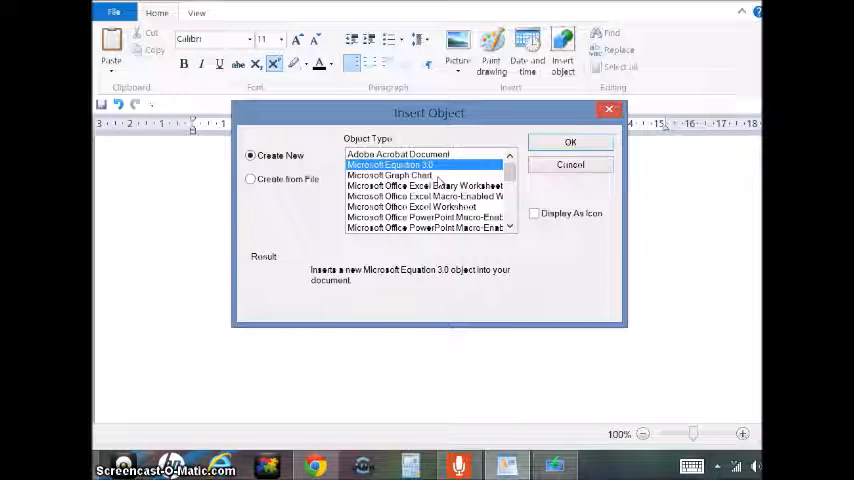
mouse_move(570, 142)
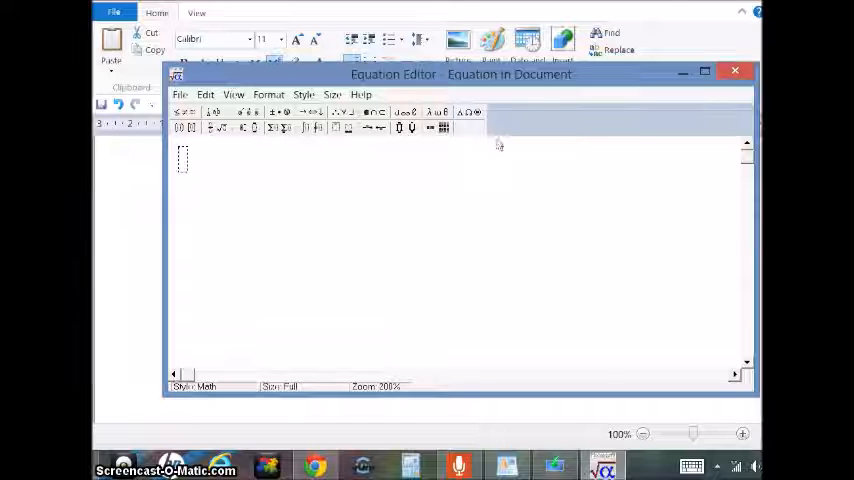
mouse_move(622, 160)
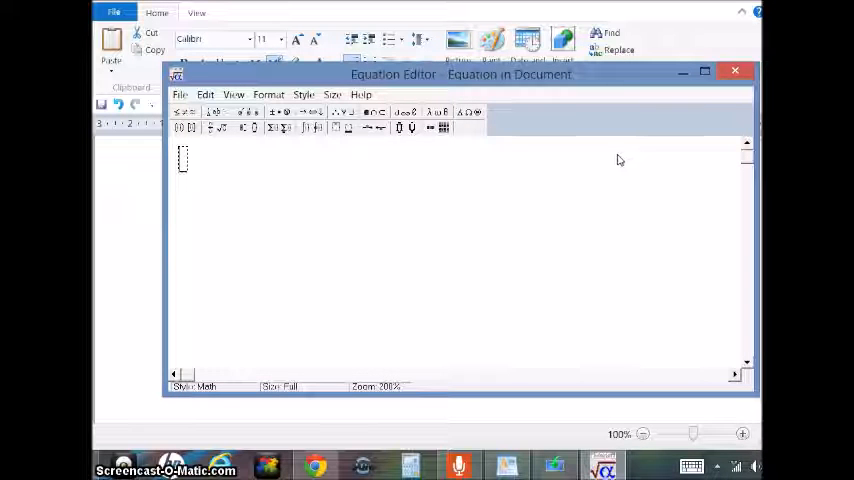
mouse_move(504, 148)
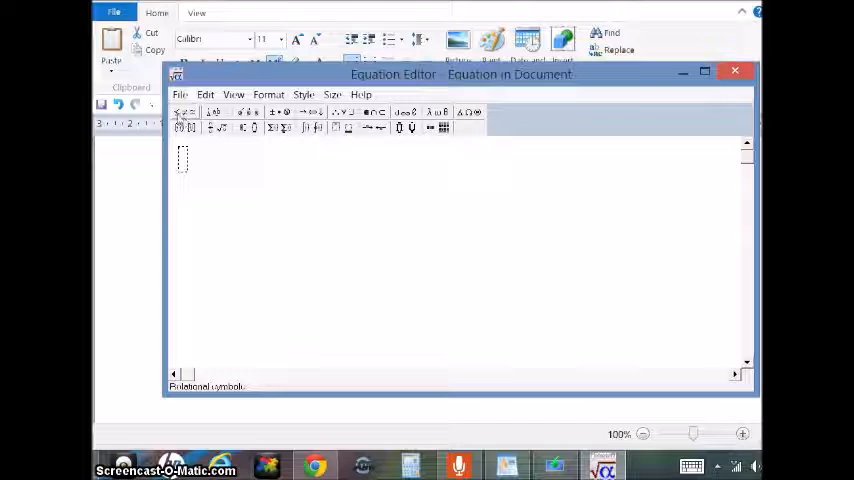
Browse the relational, spacing, operator, arrow and logical palettes, then insert the ∃ symbol.
left_click(178, 111)
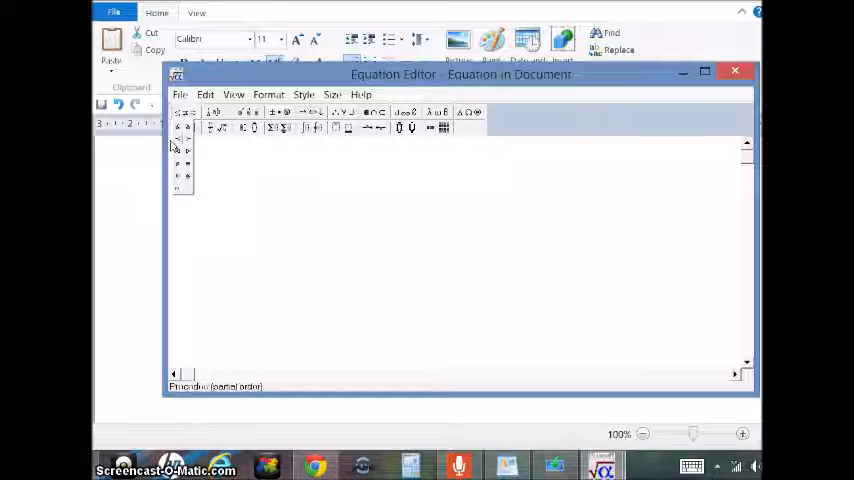
left_click(217, 112)
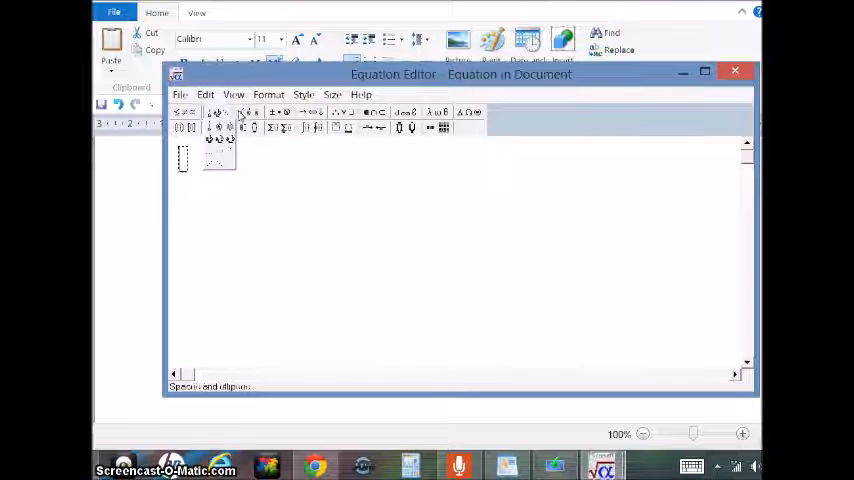
left_click(249, 112)
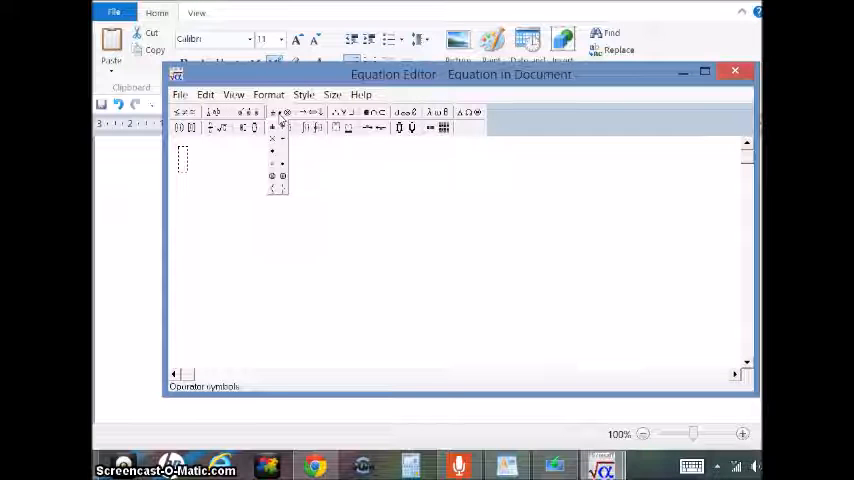
left_click(310, 112)
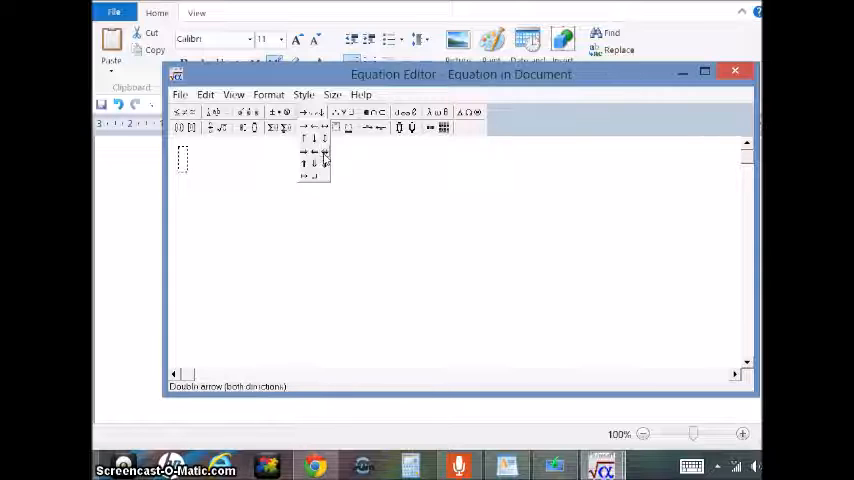
left_click(349, 112)
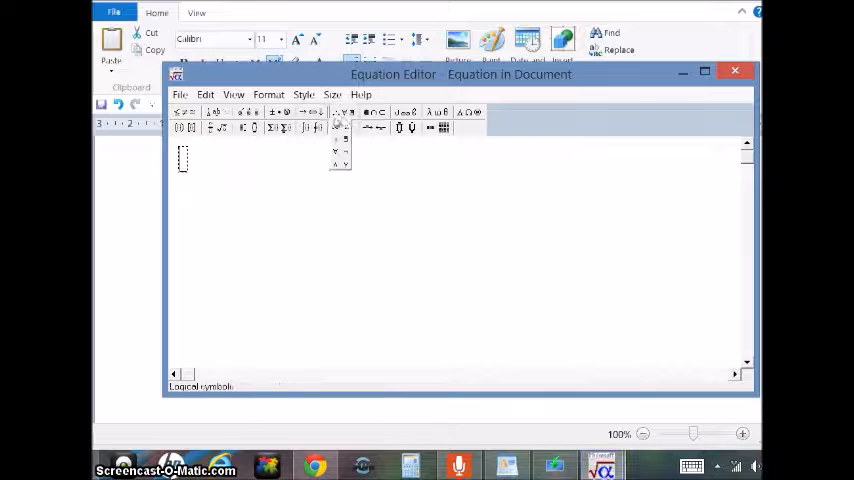
left_click(344, 138)
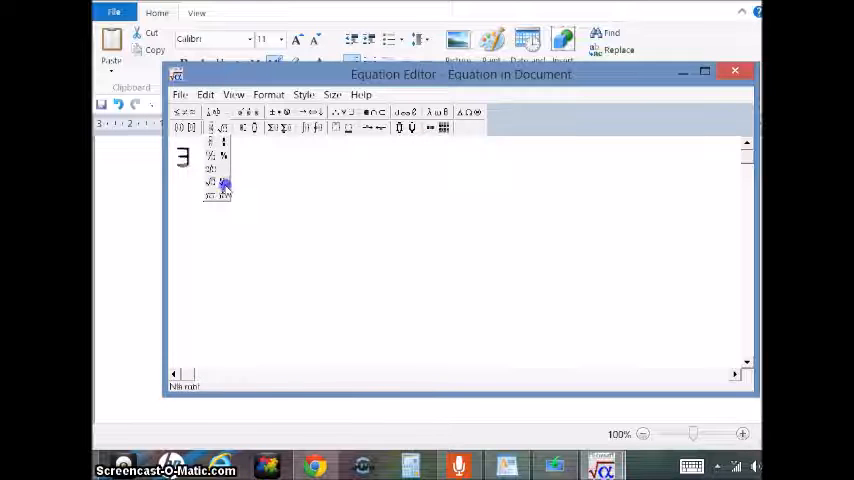
Add a root template containing 6 after ∃, then append a summation template.
left_click(217, 182)
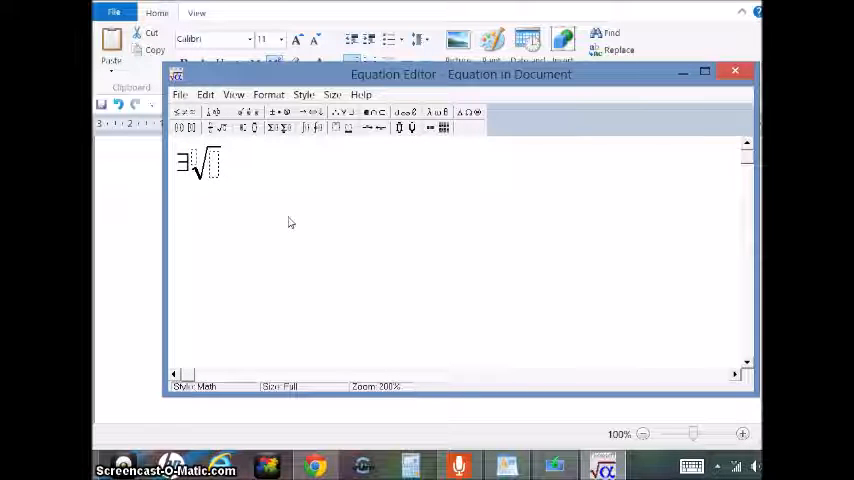
type("6")
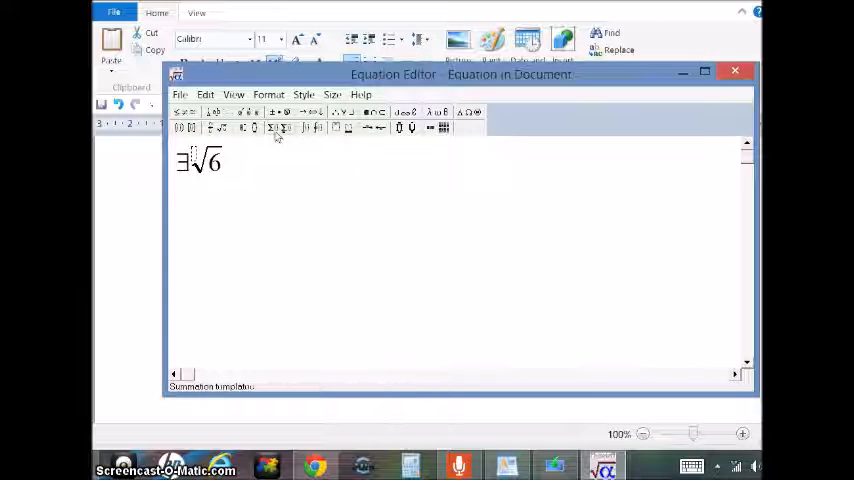
left_click(284, 127)
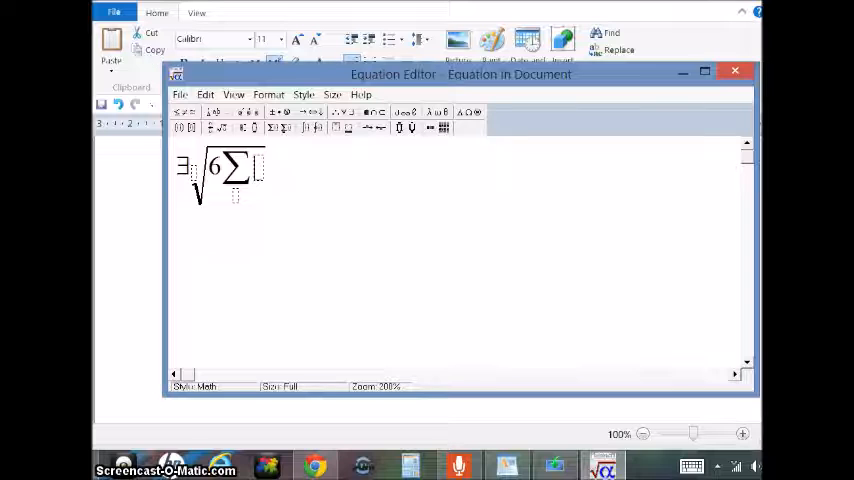
left_click(735, 70)
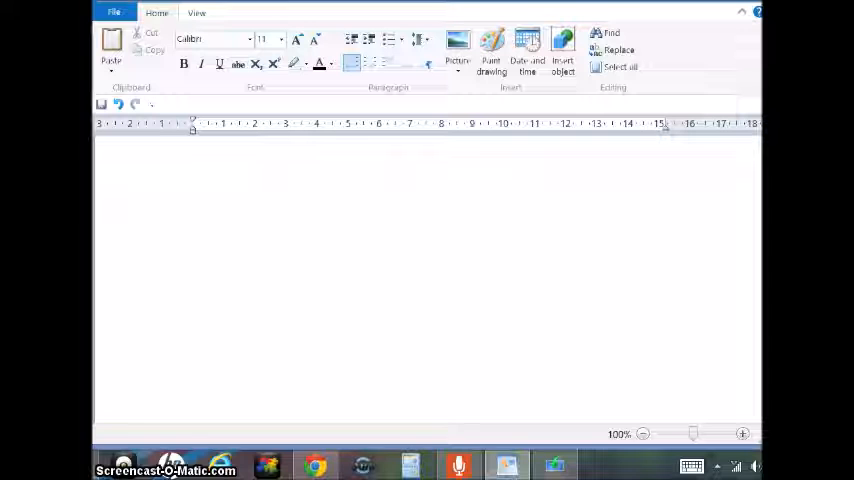
mouse_move(563, 50)
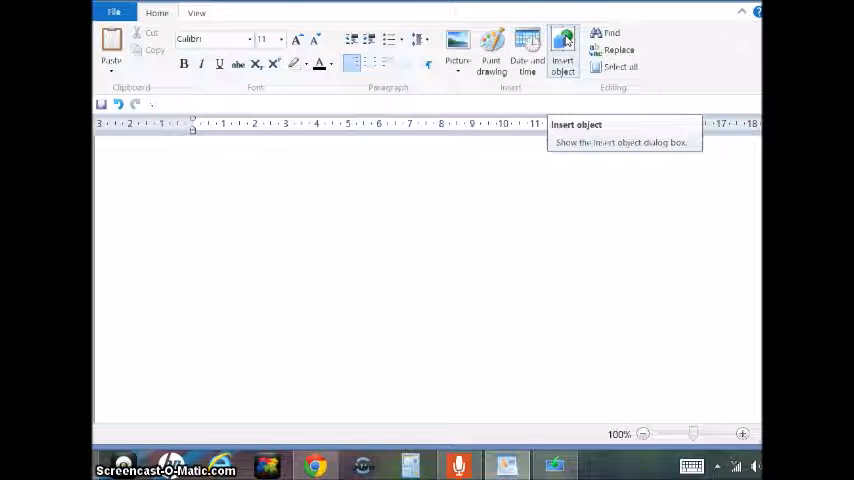
Insert a new Microsoft Equation 3.0 object into the blank WordPad document.
left_click(562, 45)
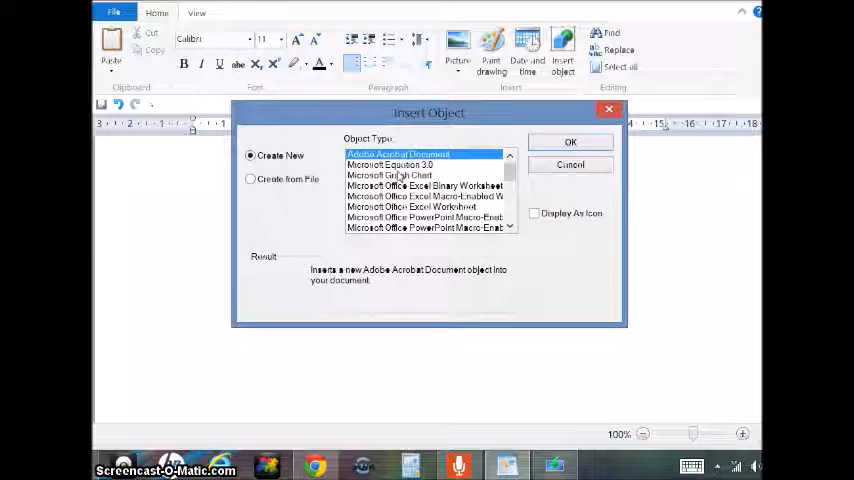
left_click(390, 164)
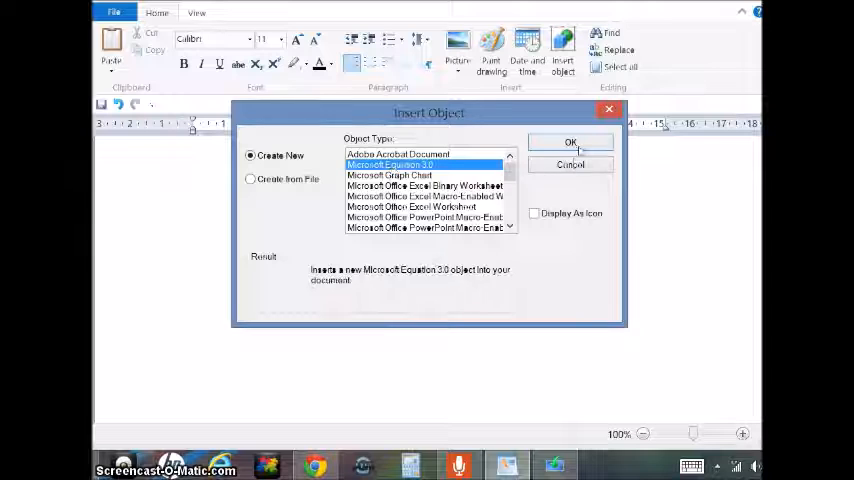
left_click(570, 142)
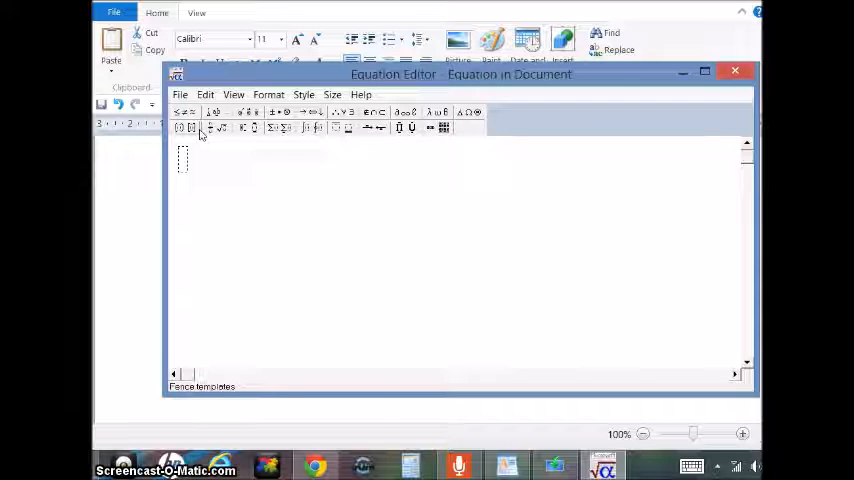
mouse_move(221, 128)
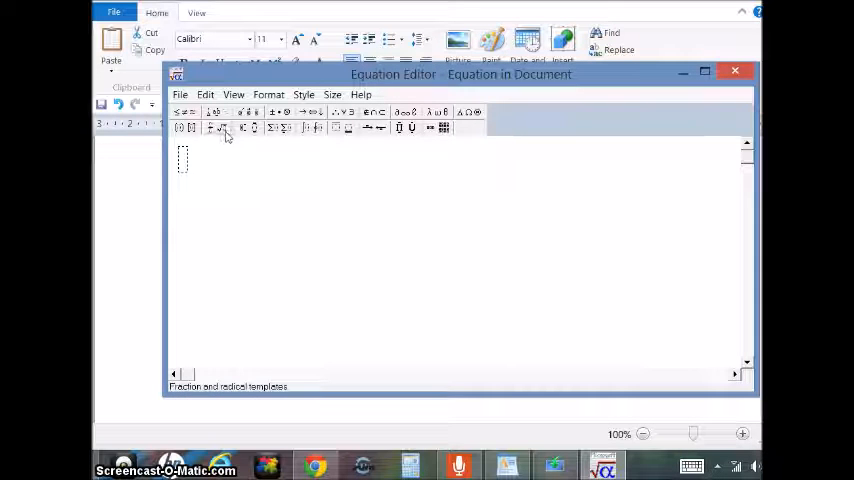